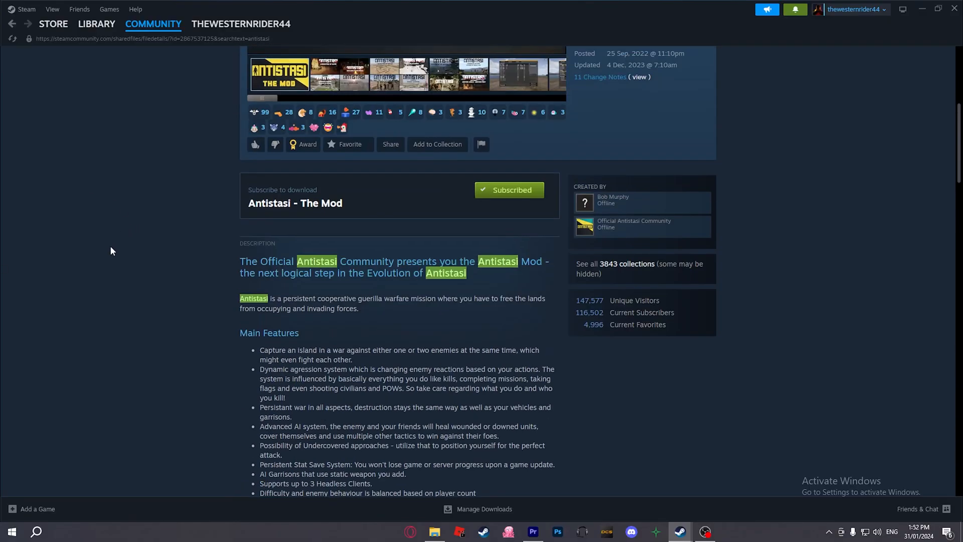
mouse_move(112, 268)
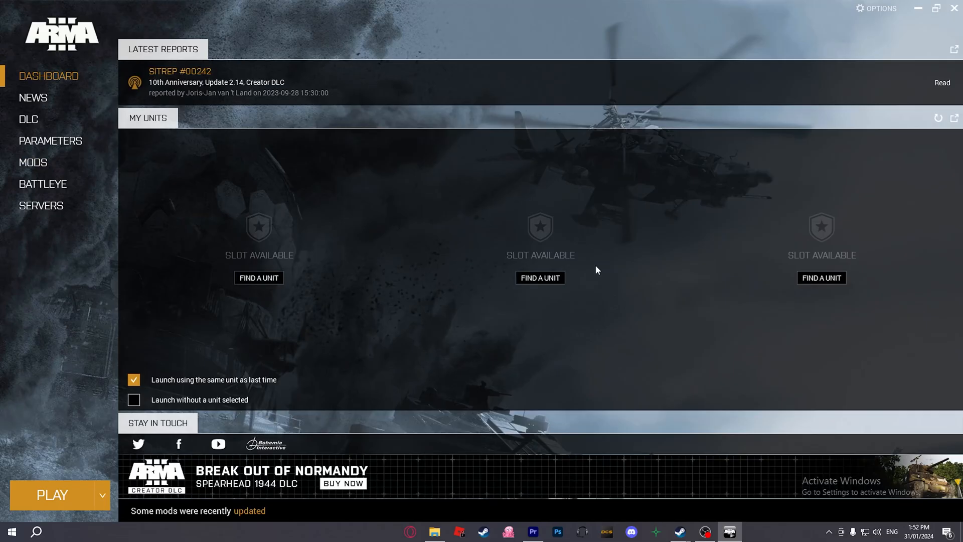
mouse_move(33, 163)
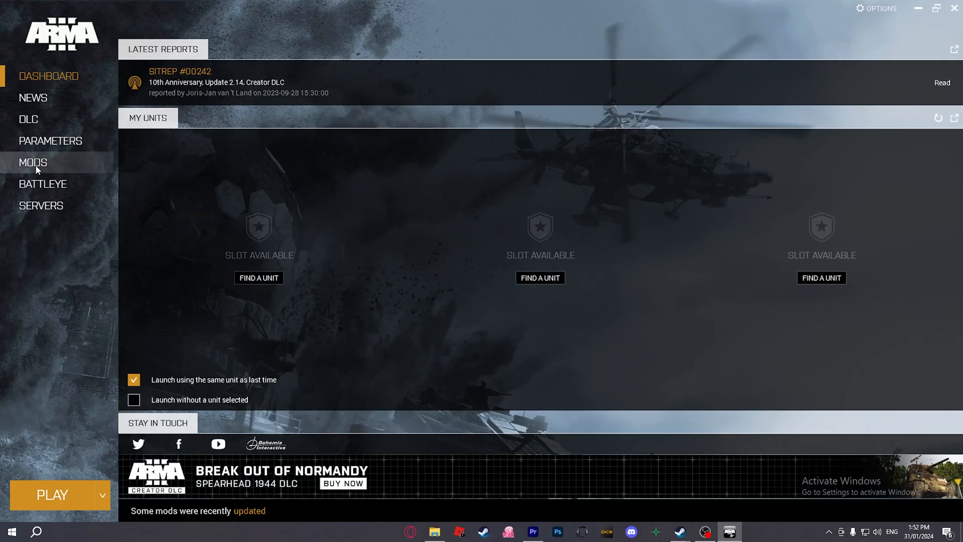
Search the mods list for 'anti' and load Antistasi - The Mod.
left_click(32, 163)
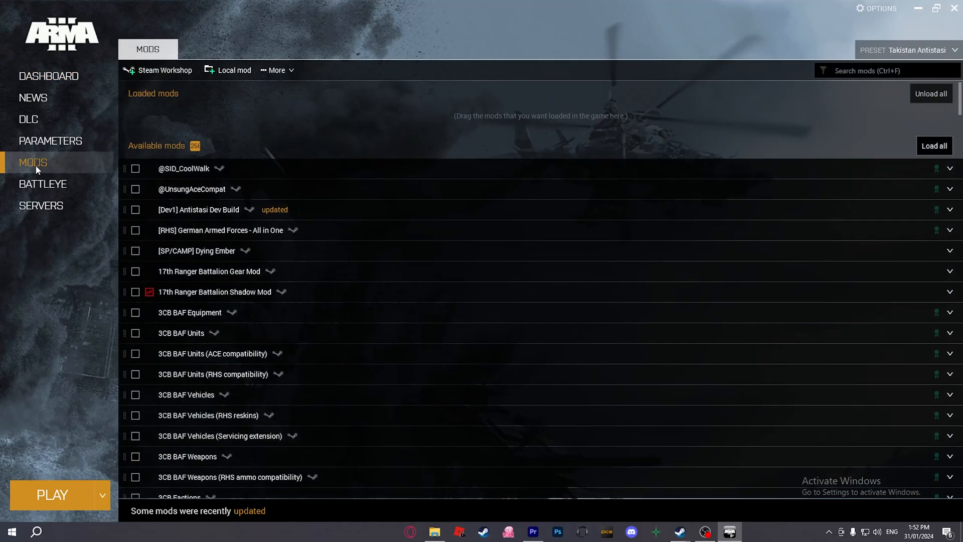
left_click(885, 70)
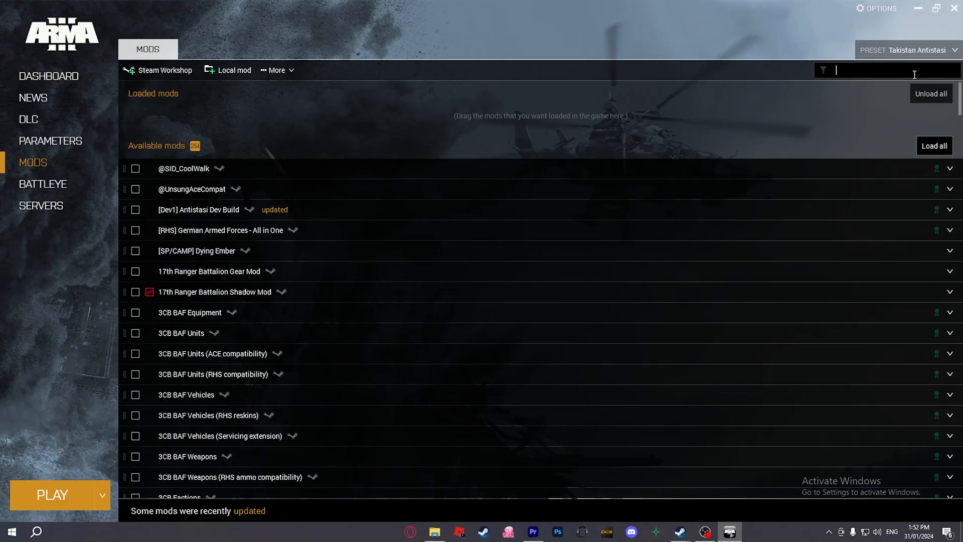
type("anti")
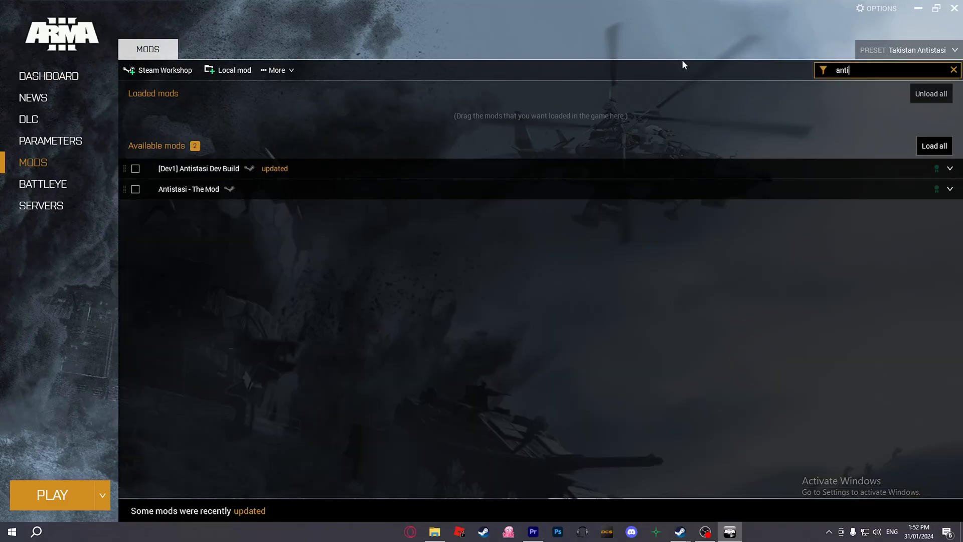
left_click(953, 69)
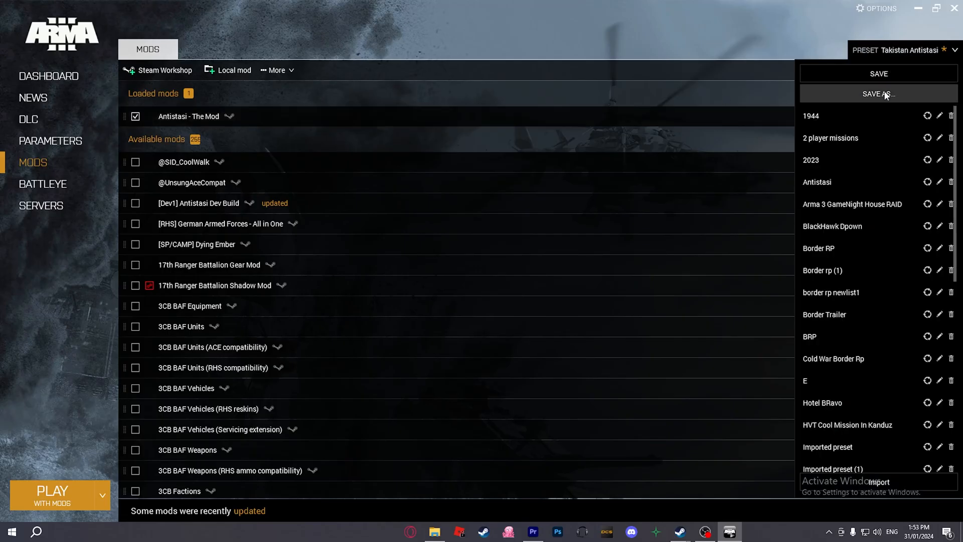
Apply the Takistan Antistasi preset and launch the game with its mods.
scroll("down", 3)
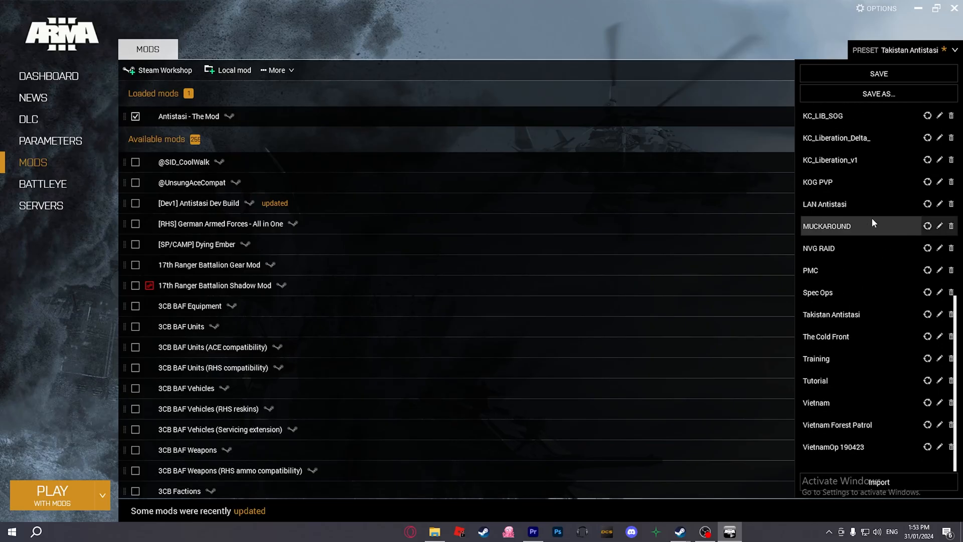
left_click(831, 314)
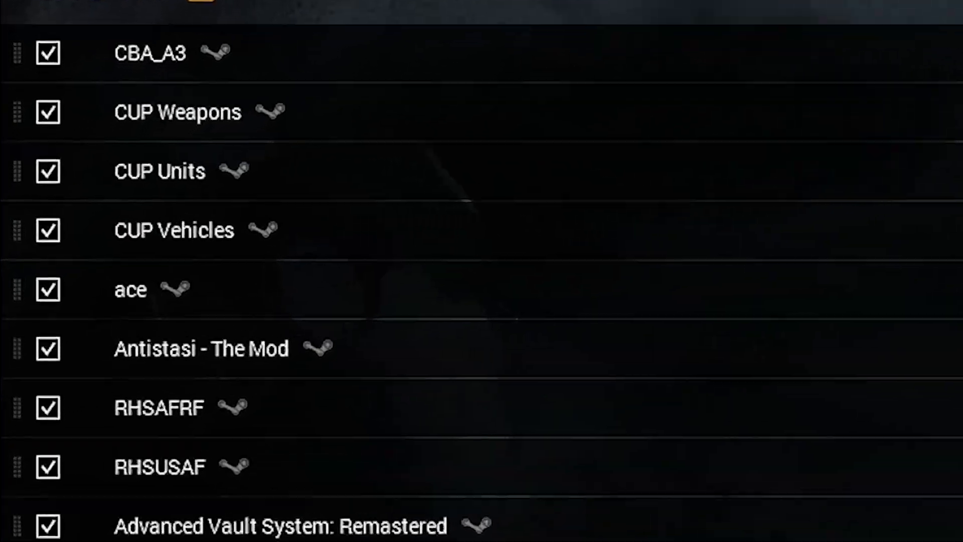
scroll("down", 3)
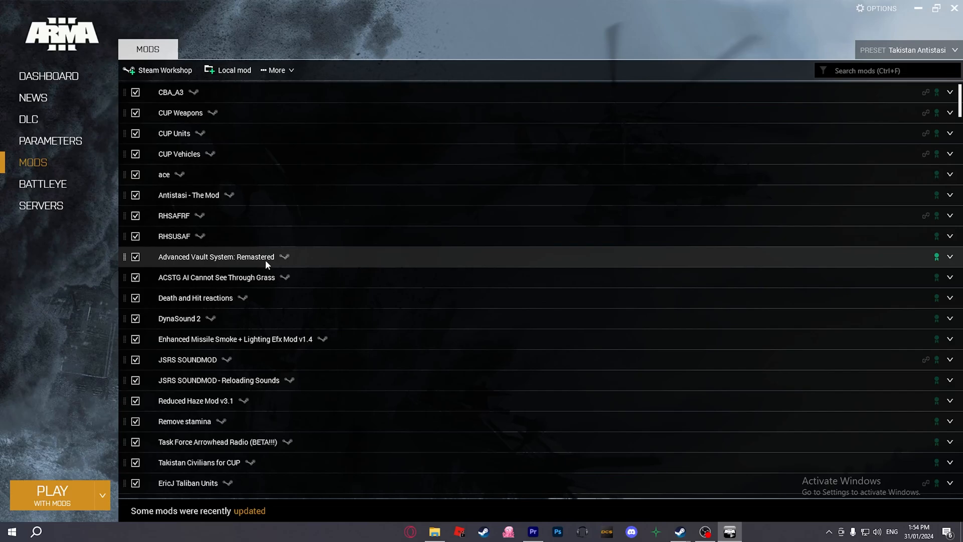
left_click(51, 494)
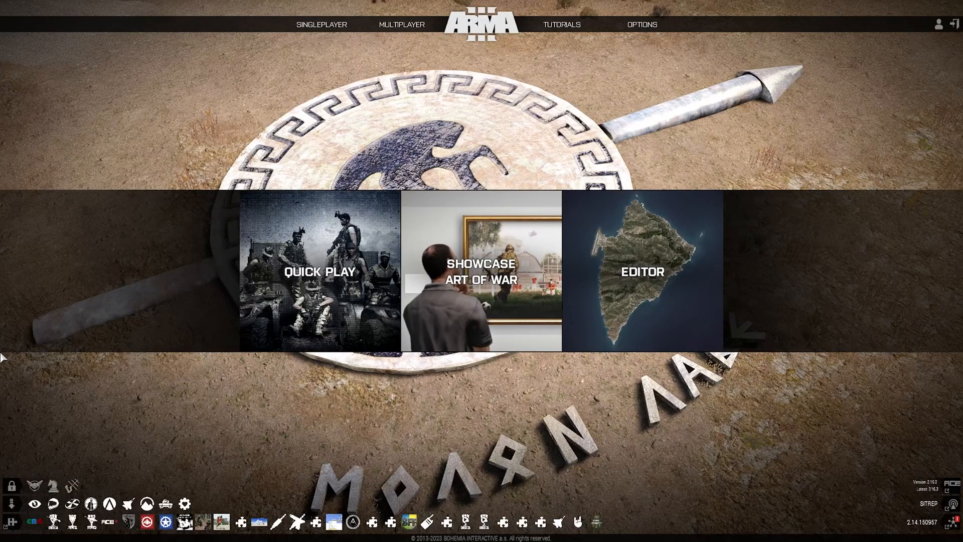
Host an Internet server named TacticalWest Antistasi from the Server Browser.
left_click(401, 24)
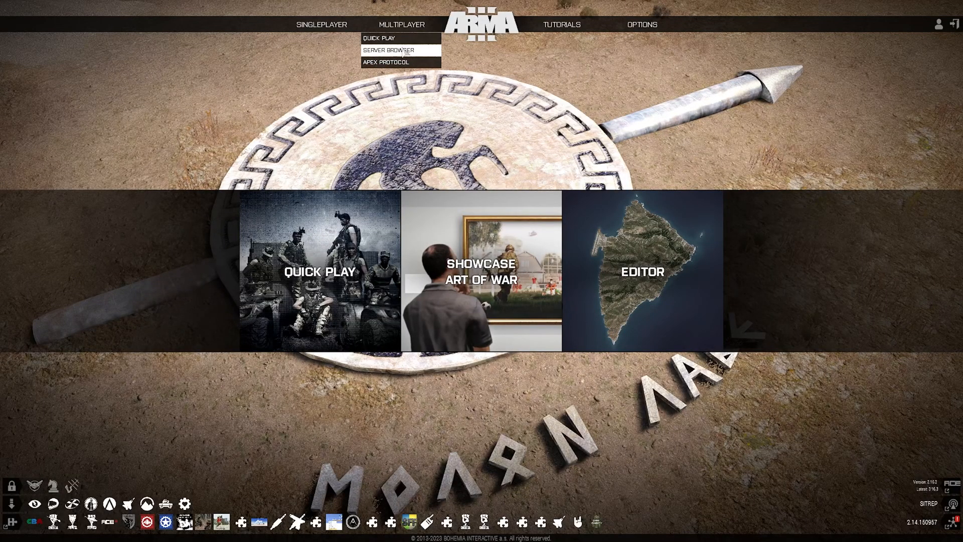
left_click(387, 50)
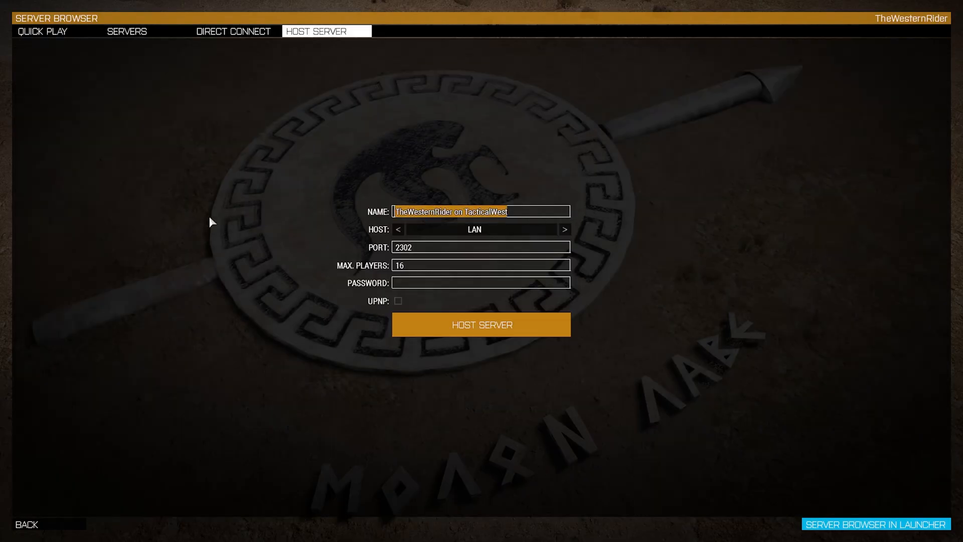
type("T")
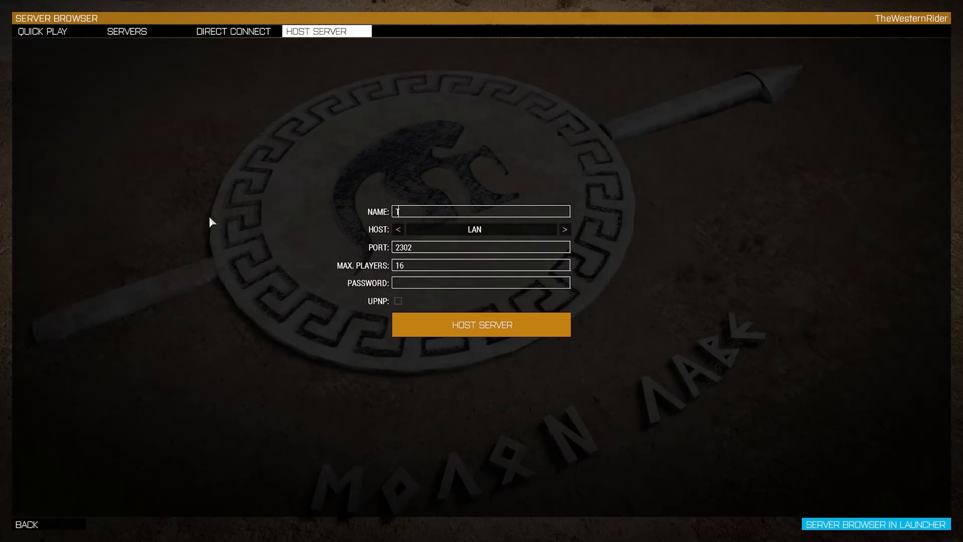
type("TacticalWest Antias")
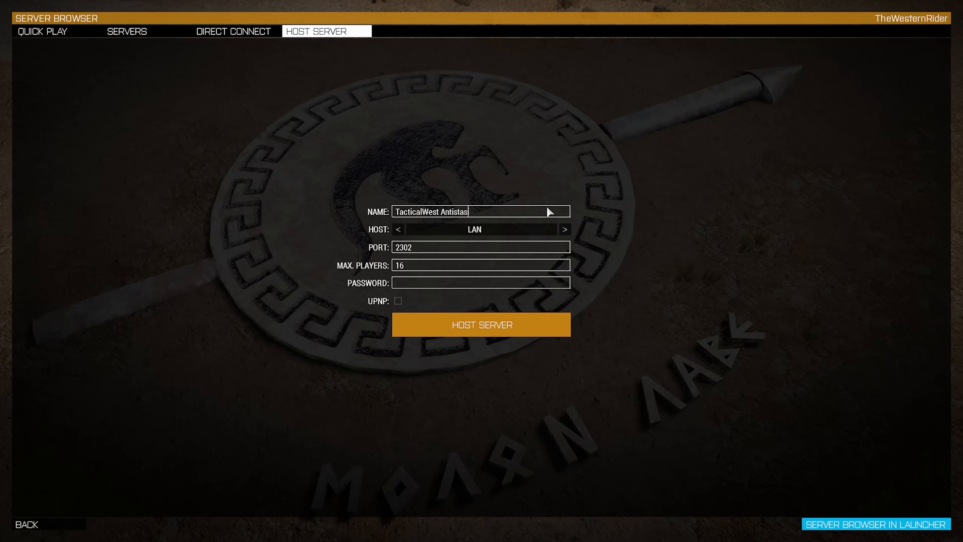
mouse_move(378, 228)
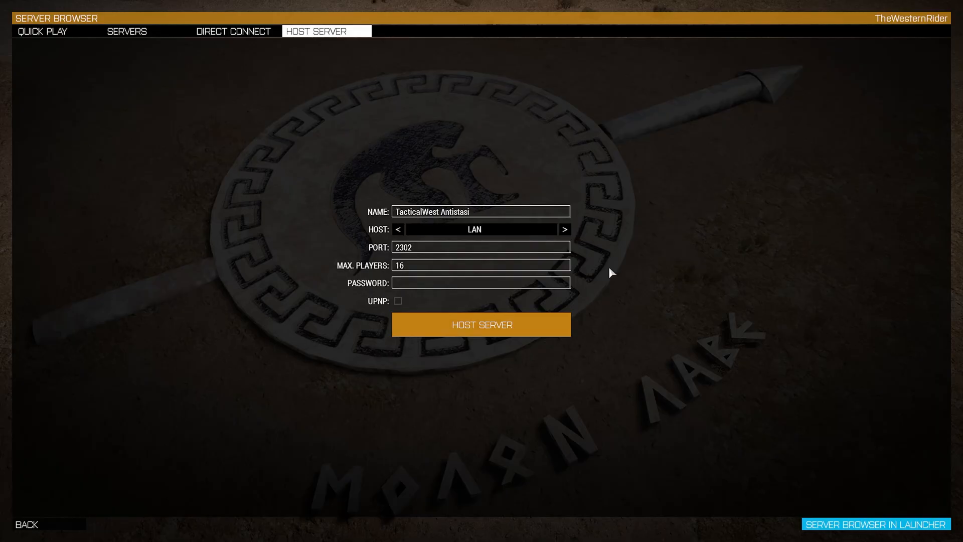
left_click(563, 229)
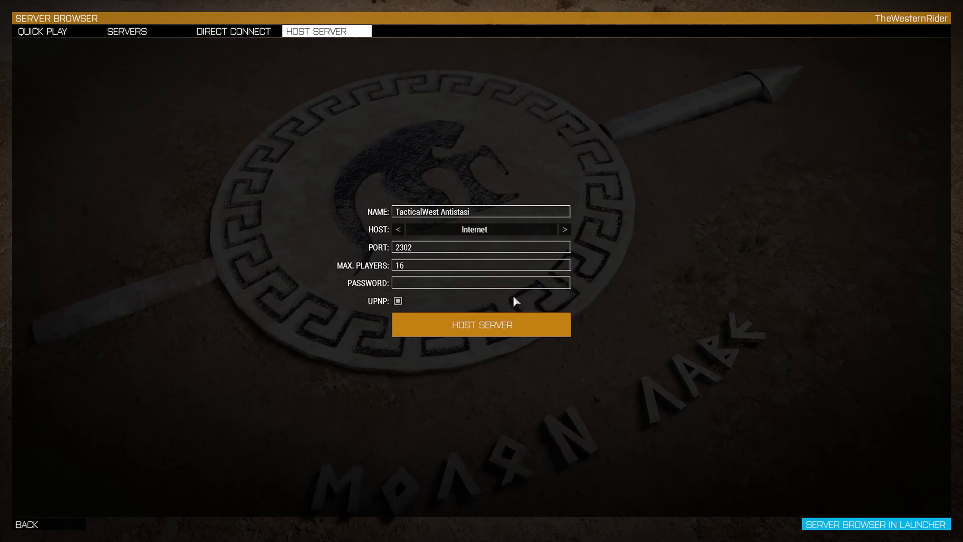
left_click(481, 324)
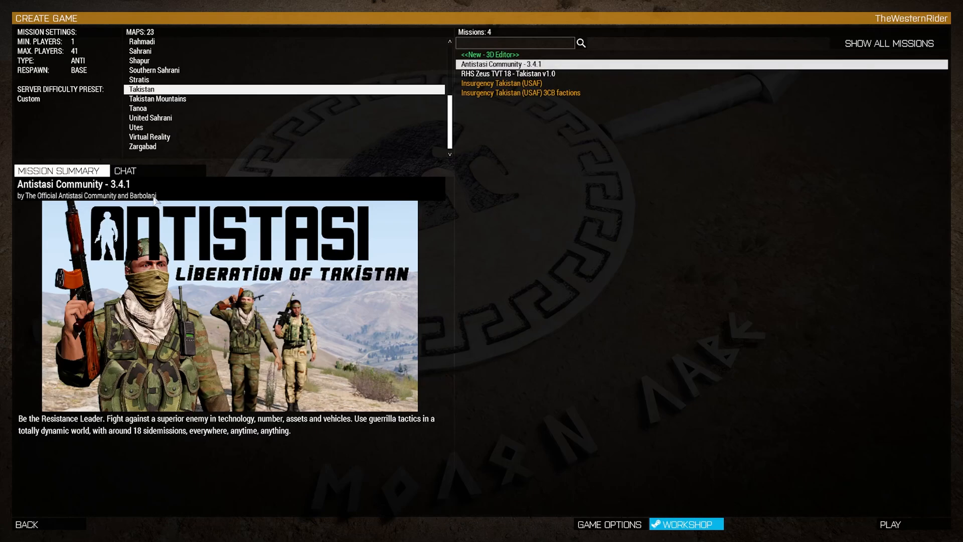
Launch the Antistasi Community - 3.4.1 mission on Chernarus (Summer).
left_click(158, 80)
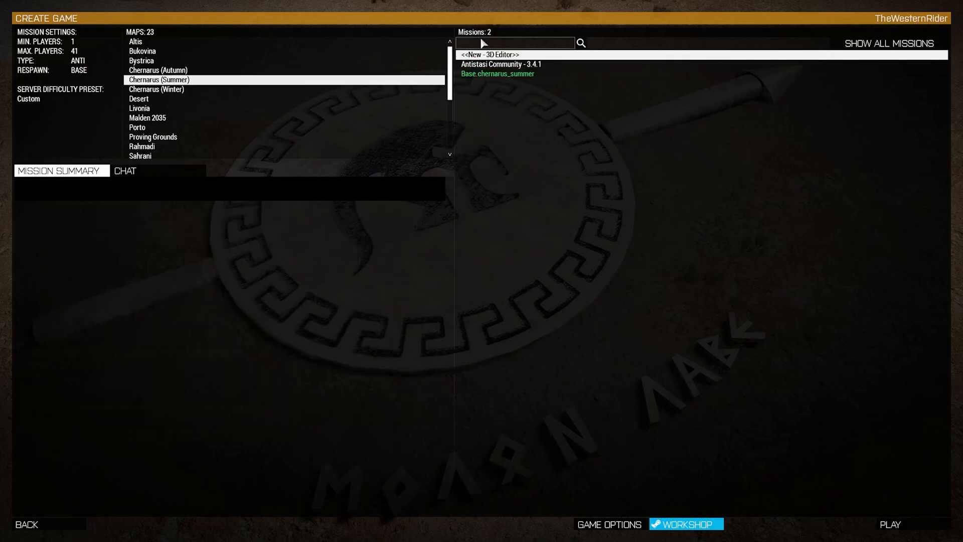
left_click(502, 65)
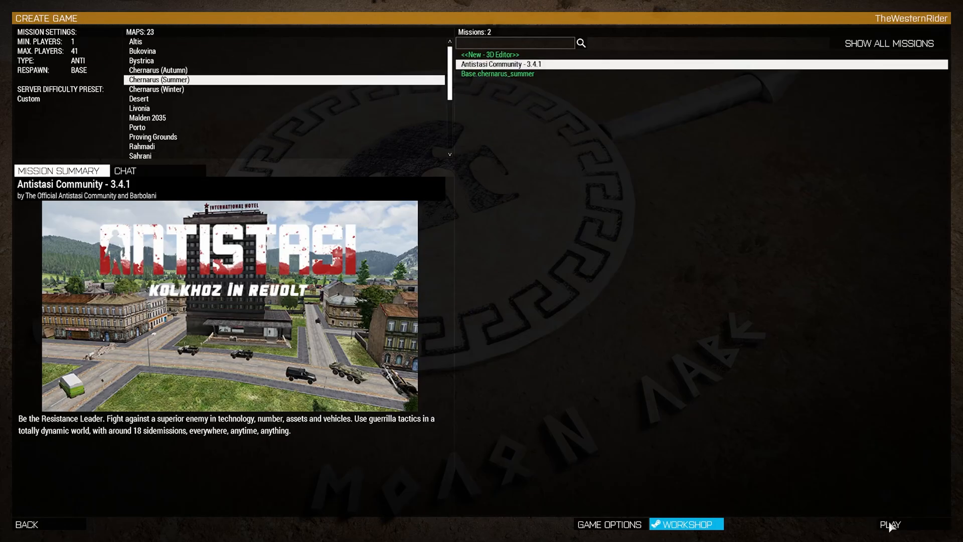
left_click(889, 524)
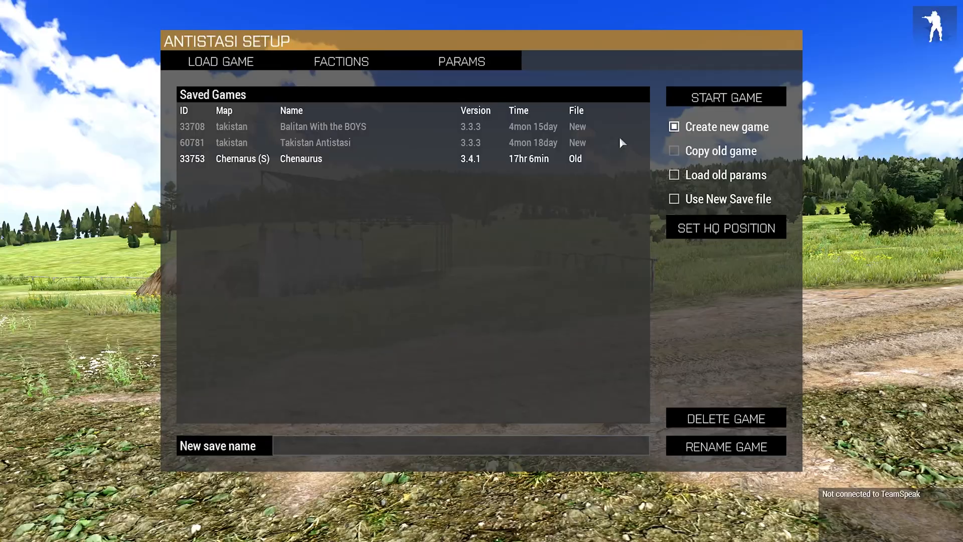
Choose CUP NAPA rebels, CUP CDF Temperate occupants, CUP USMC Temperate invaders and CUP CHC civilians.
left_click(673, 127)
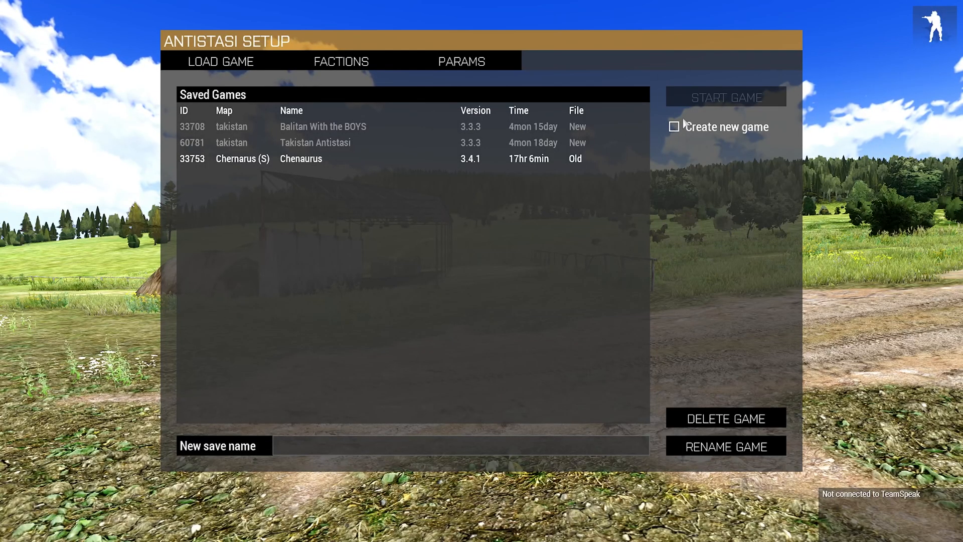
left_click(342, 61)
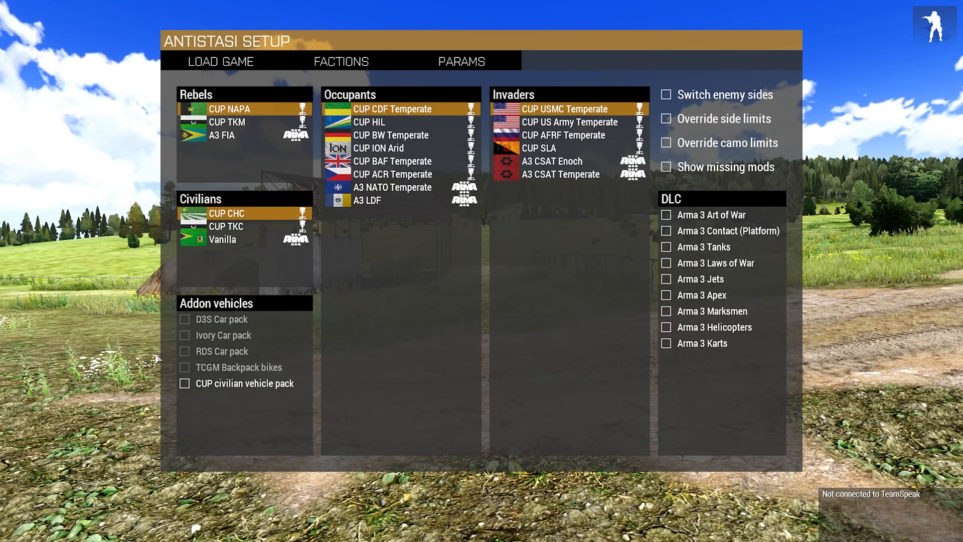
mouse_move(188, 340)
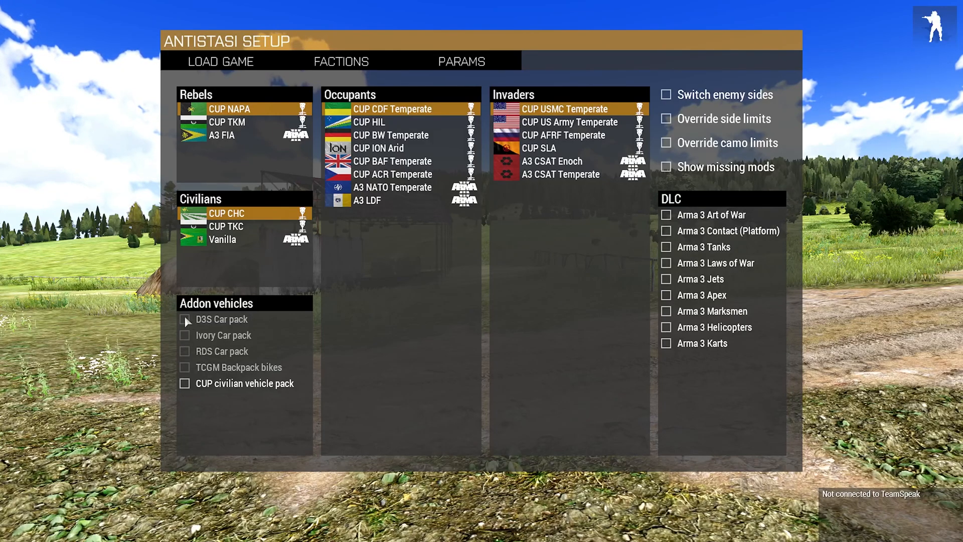
mouse_move(251, 283)
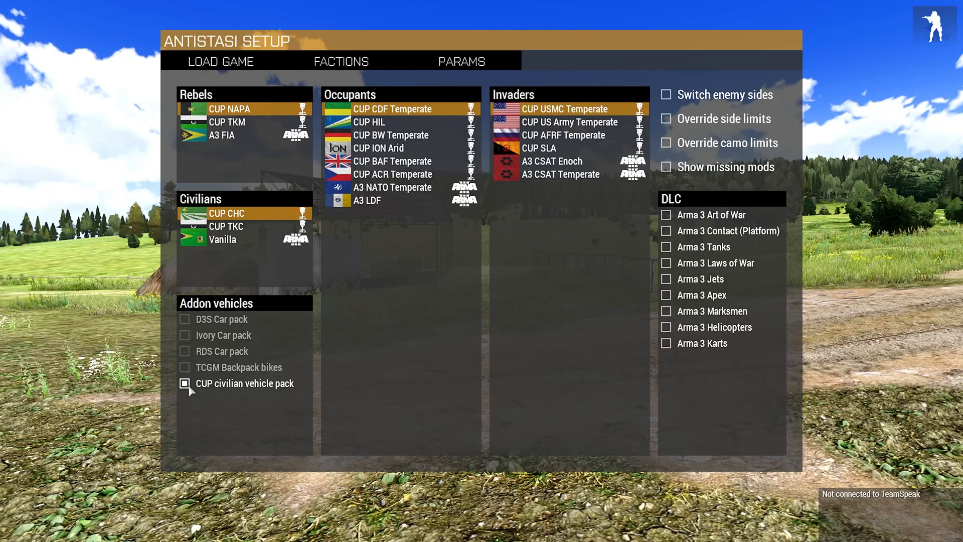
left_click(185, 383)
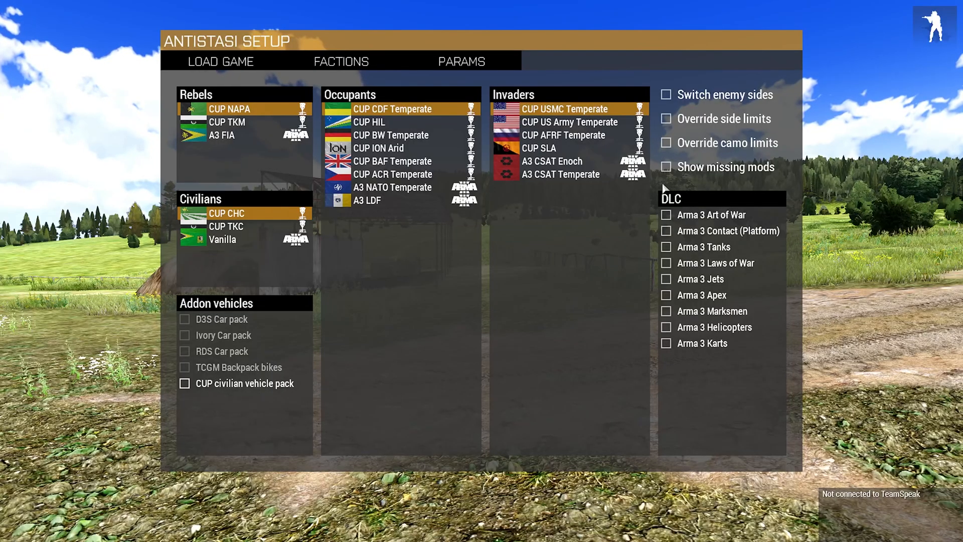
mouse_move(712, 195)
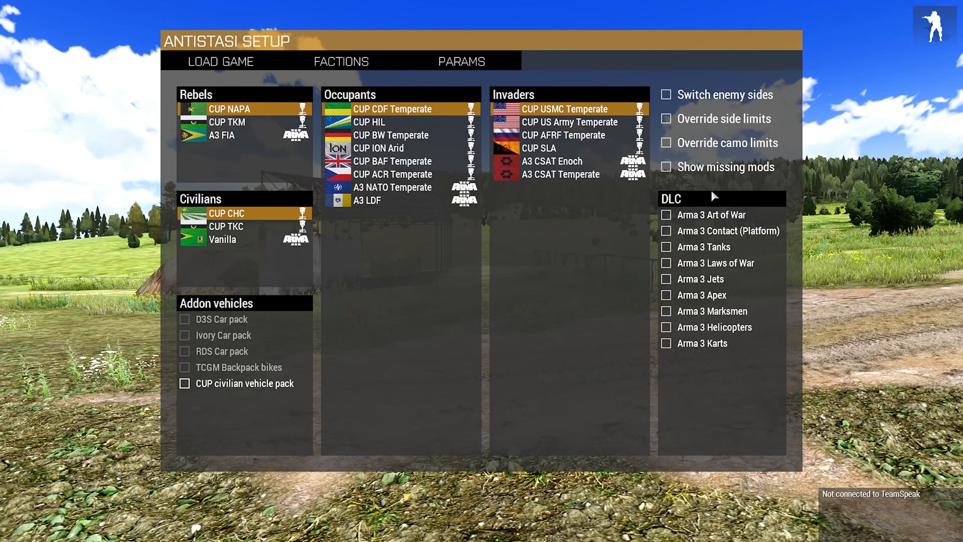
left_click(667, 295)
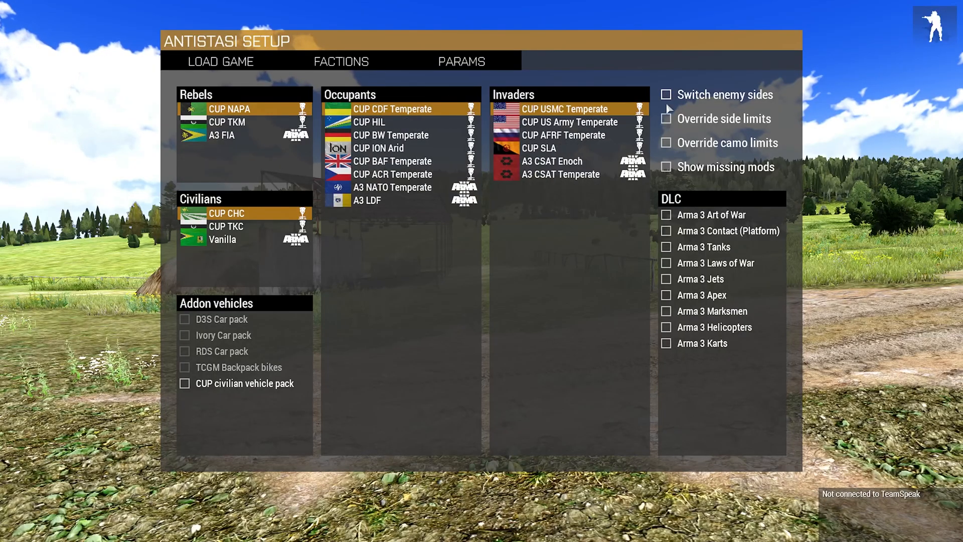
mouse_move(671, 147)
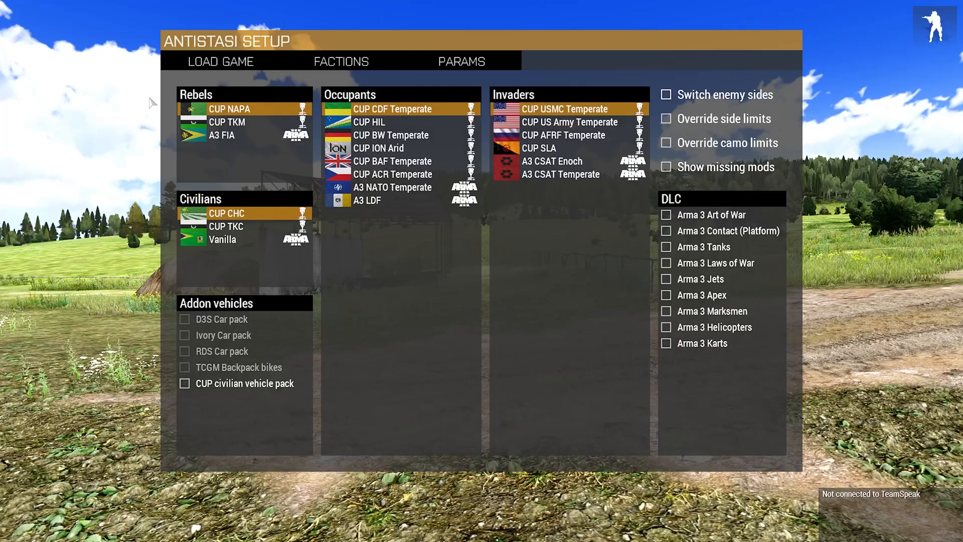
Review the mission parameters list, including autosave every 60 minutes.
left_click(462, 61)
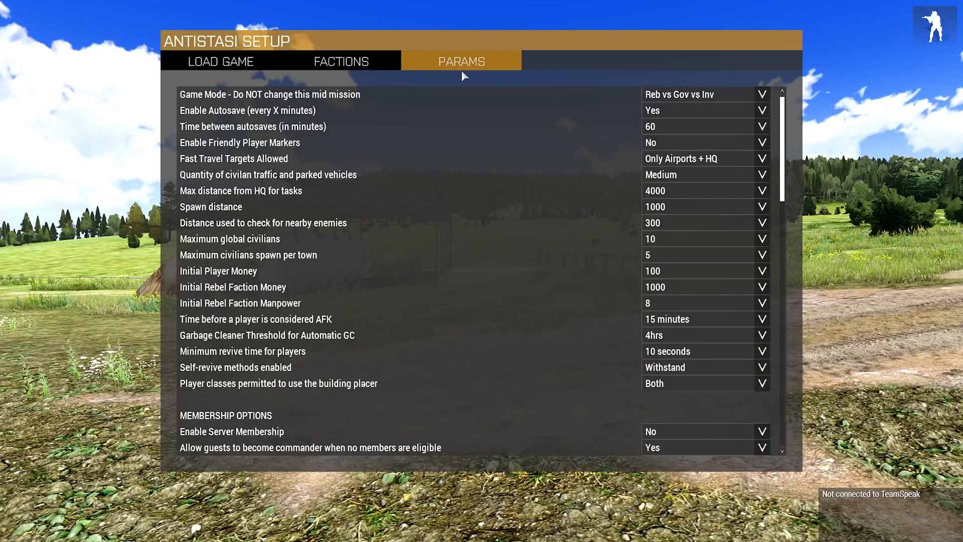
scroll("down", 3)
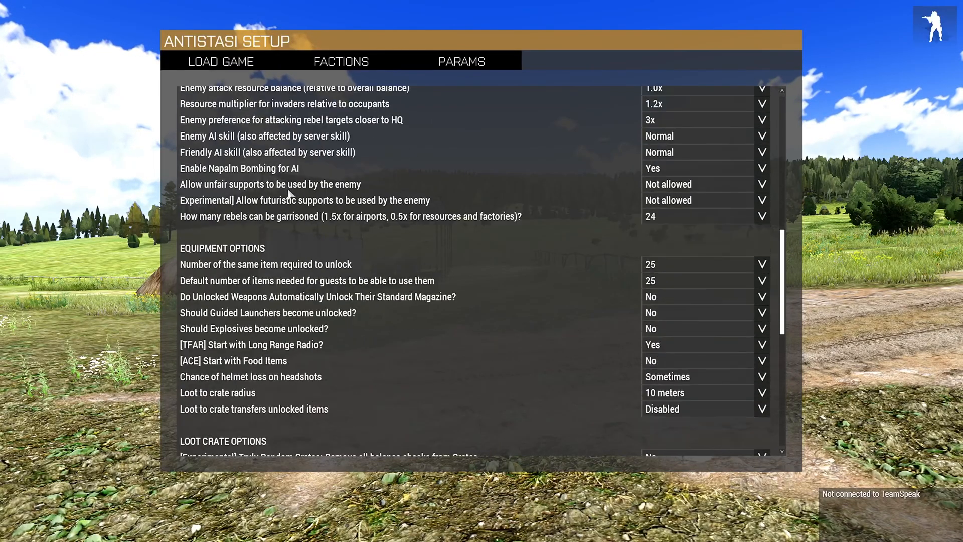
scroll("down", 3)
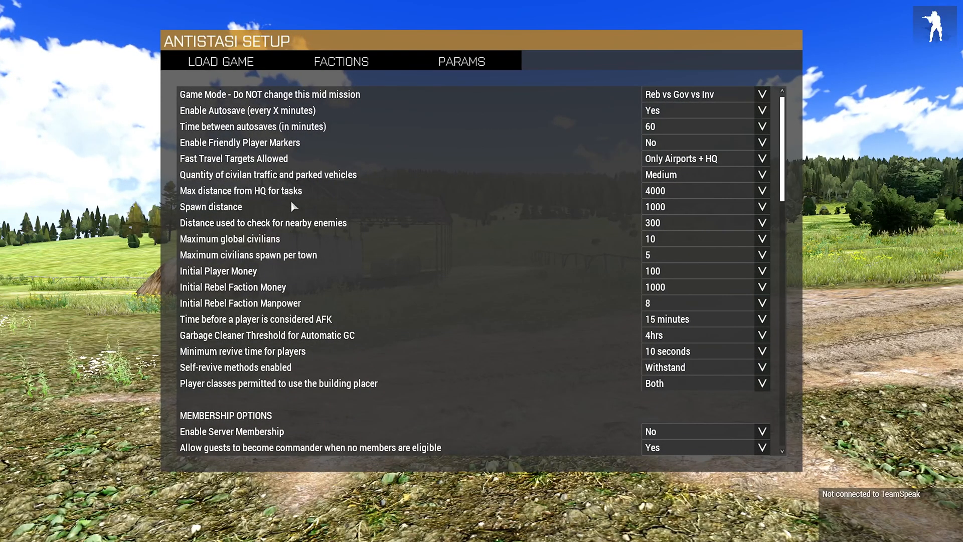
Start a new save named 'tutorial one' and confirm its creation.
left_click(220, 61)
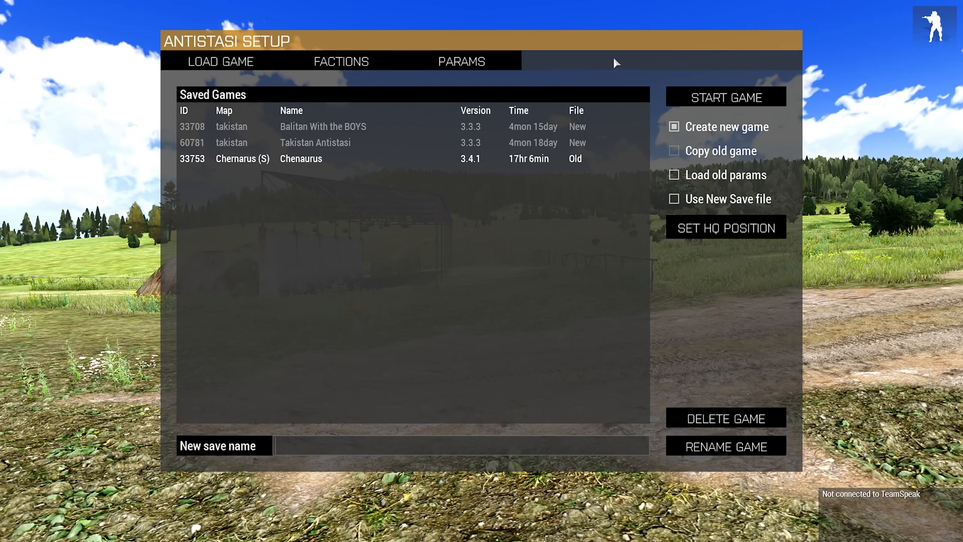
mouse_move(305, 447)
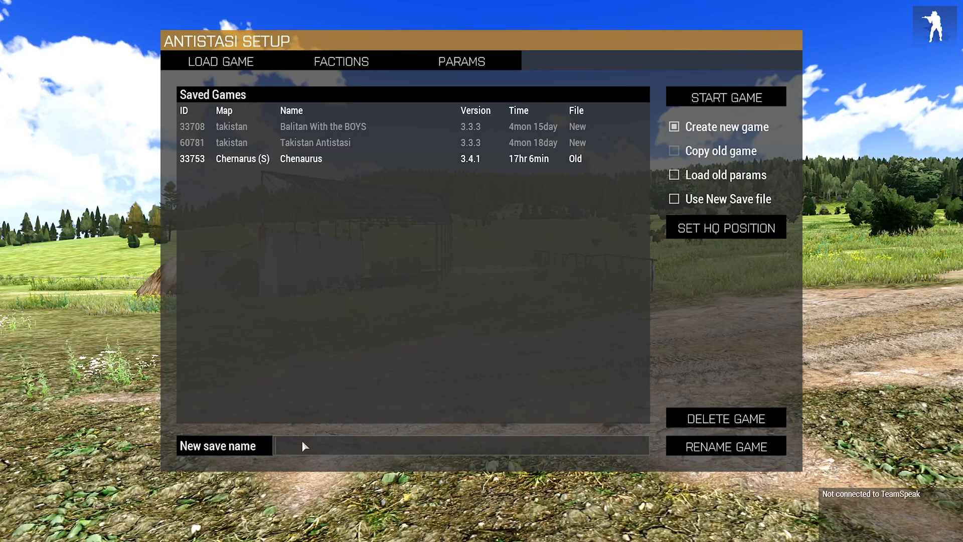
type("tutorial one")
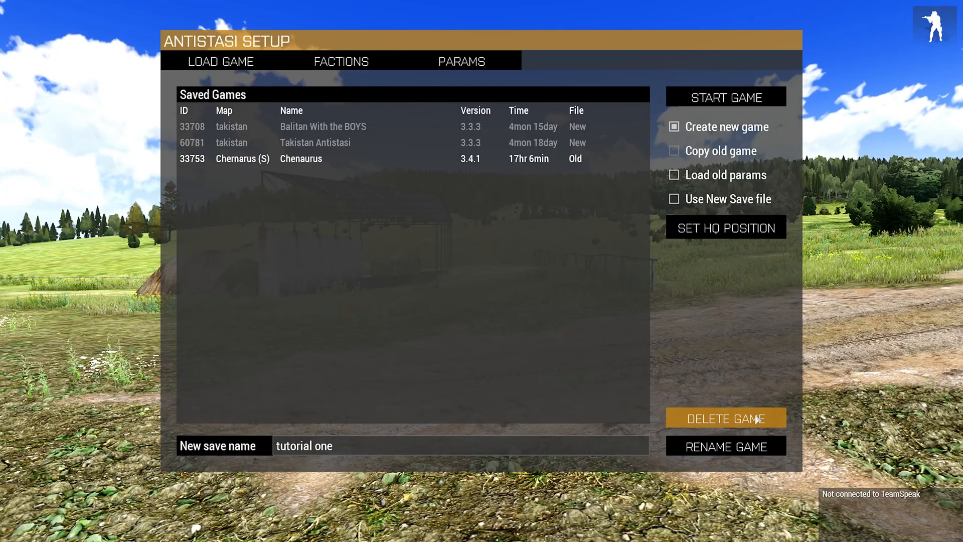
mouse_move(790, 186)
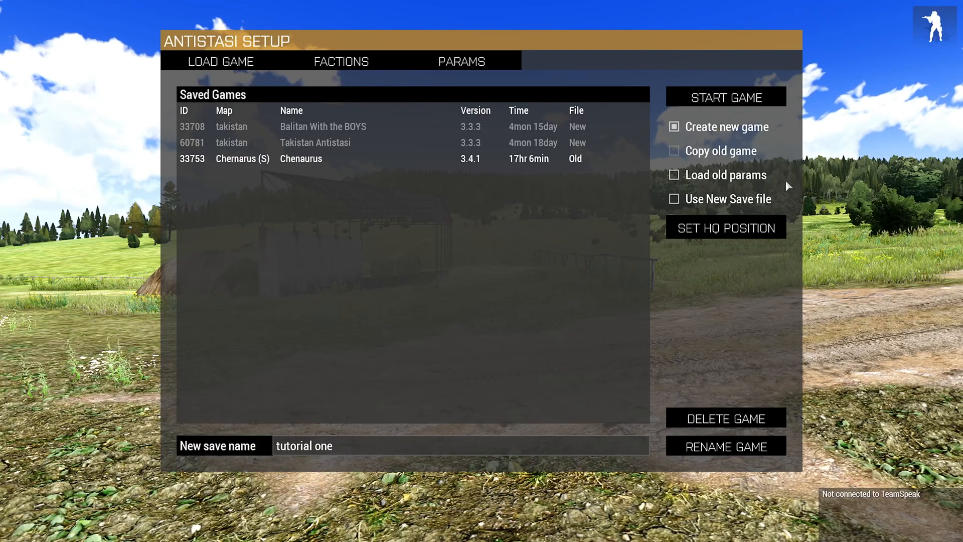
left_click(726, 96)
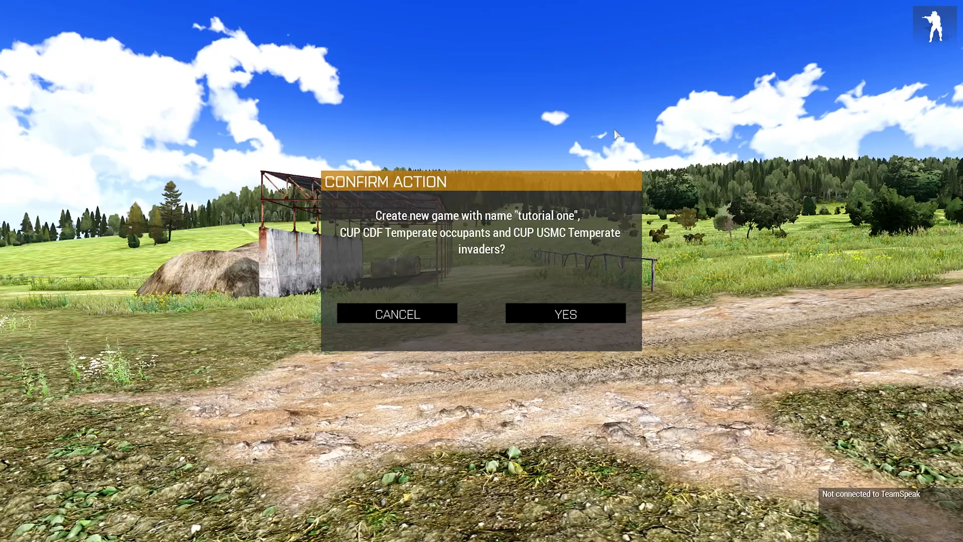
mouse_move(556, 215)
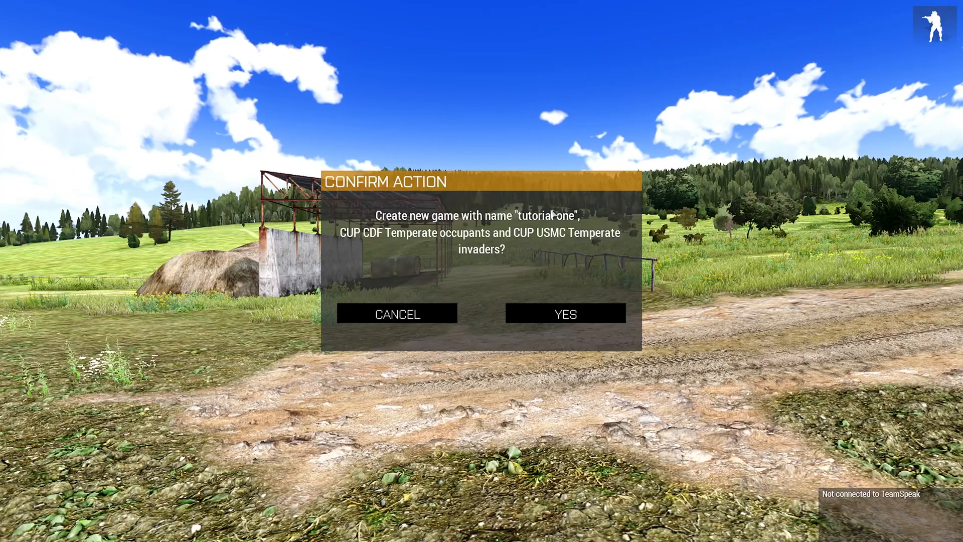
left_click(564, 314)
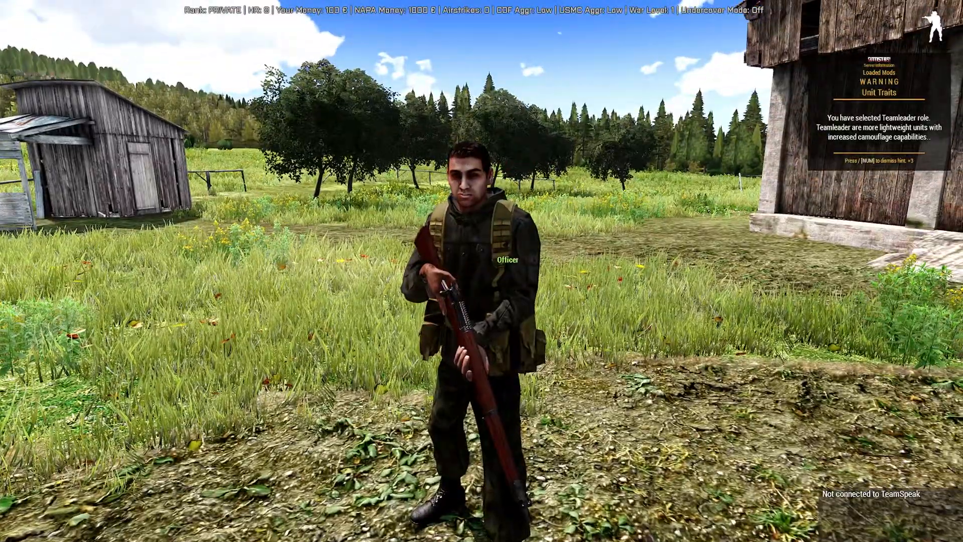
Look over the map around the HQ near Zelenogorsk.
key("M")
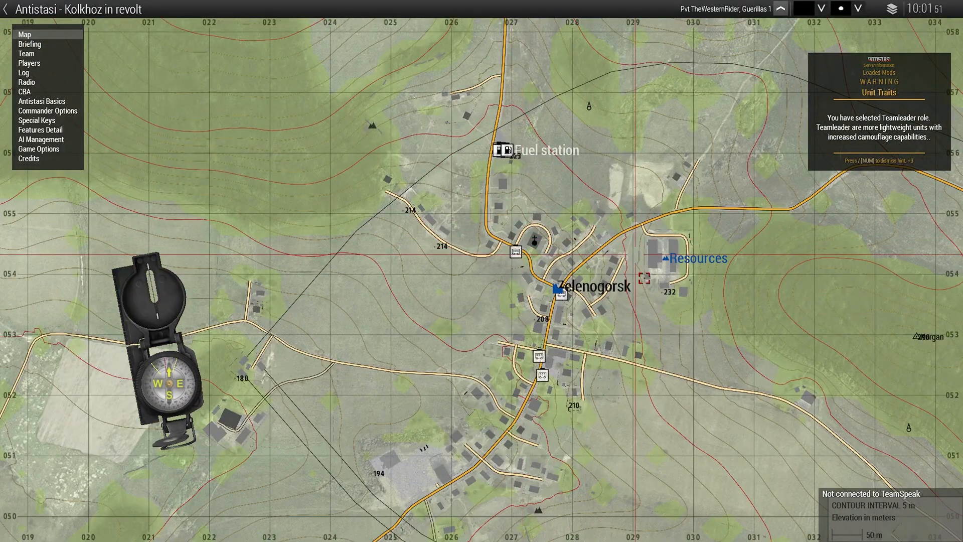
scroll("down", 3)
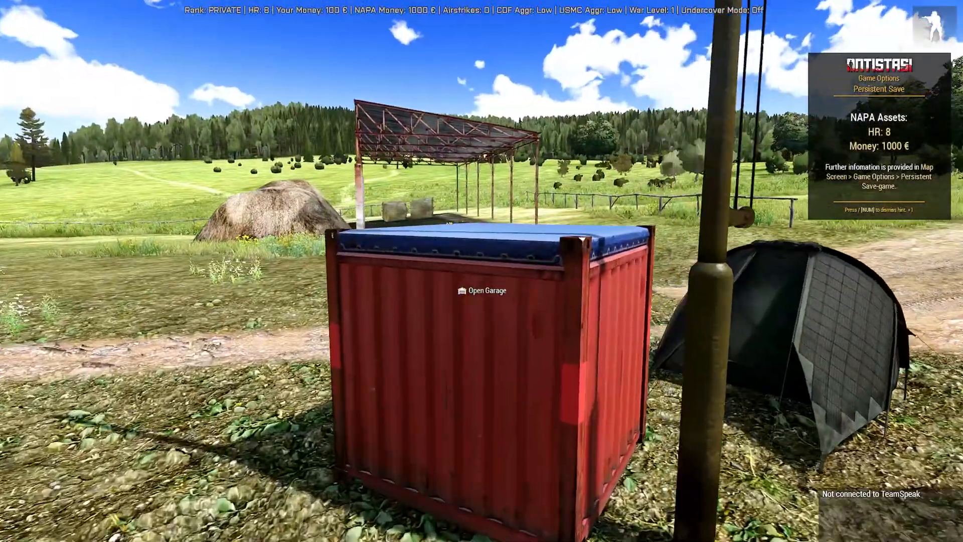
Buy a Hilux, garage it, then Persistent Save and end the mission.
left_click(486, 290)
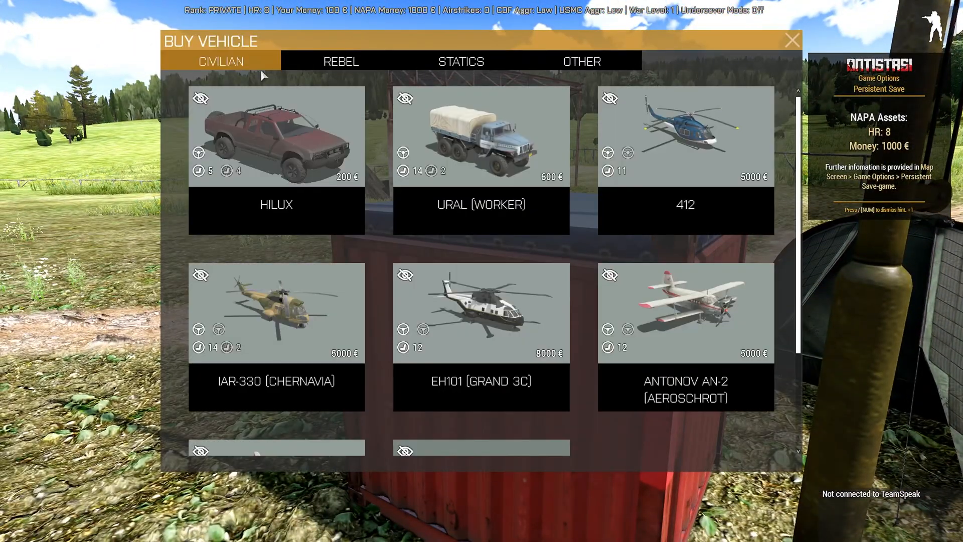
left_click(276, 137)
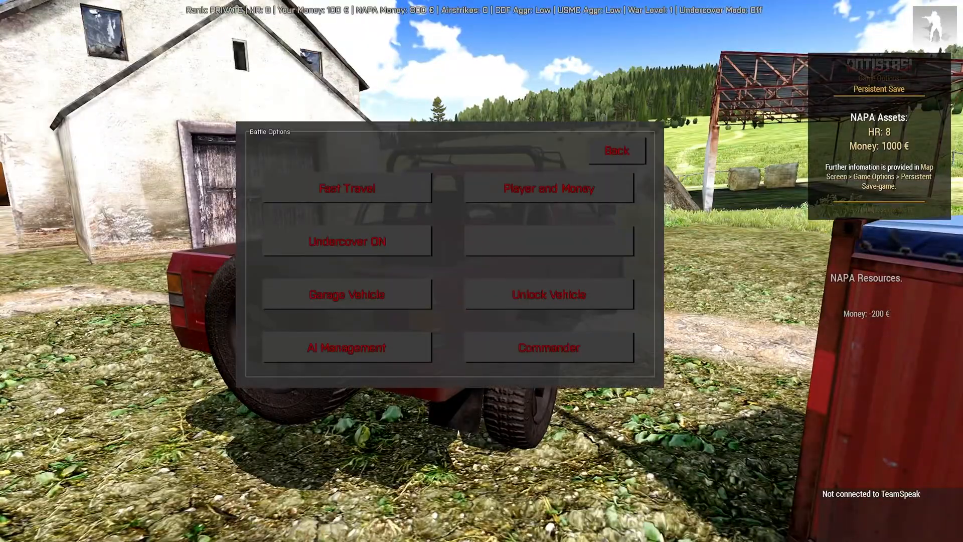
left_click(346, 294)
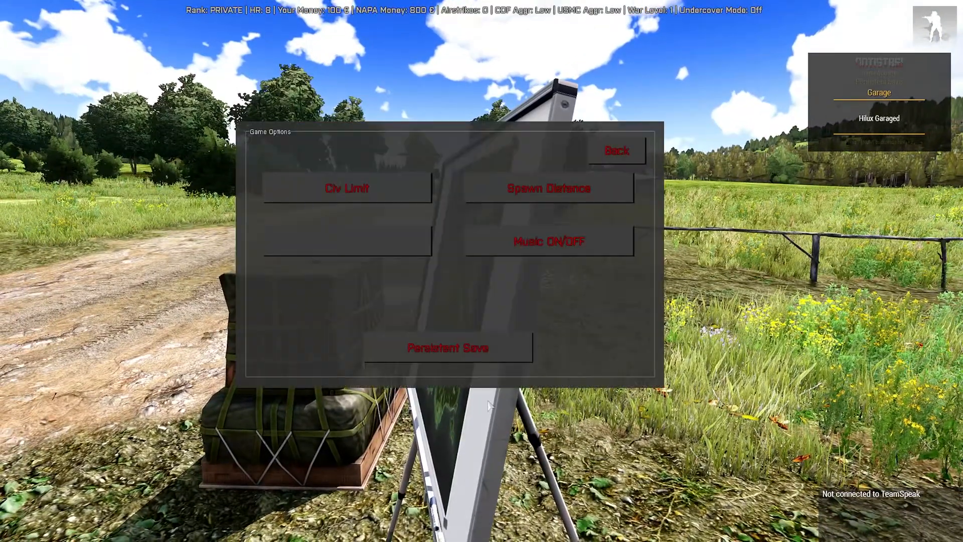
left_click(615, 150)
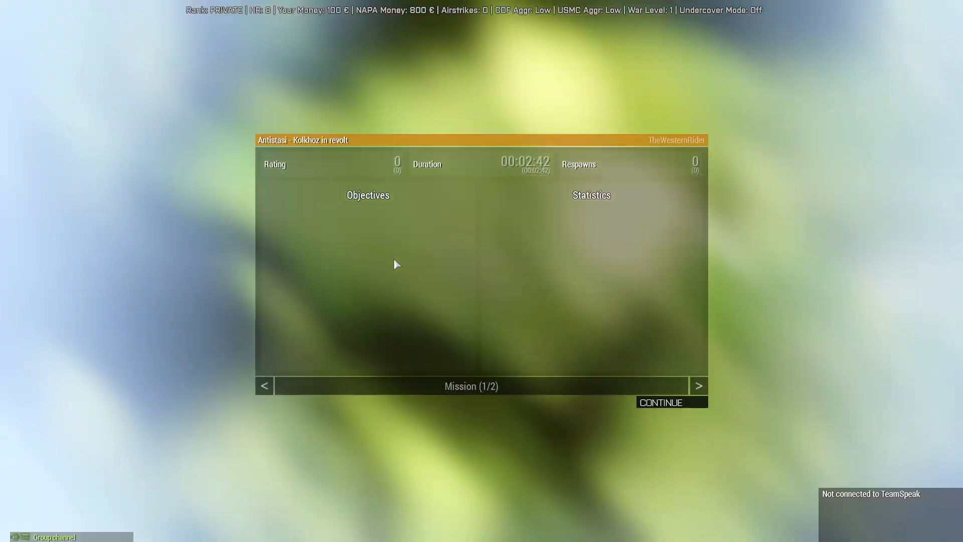
Continue past the debriefing and load the 'tutorial one' save, confirming with YES.
left_click(660, 403)
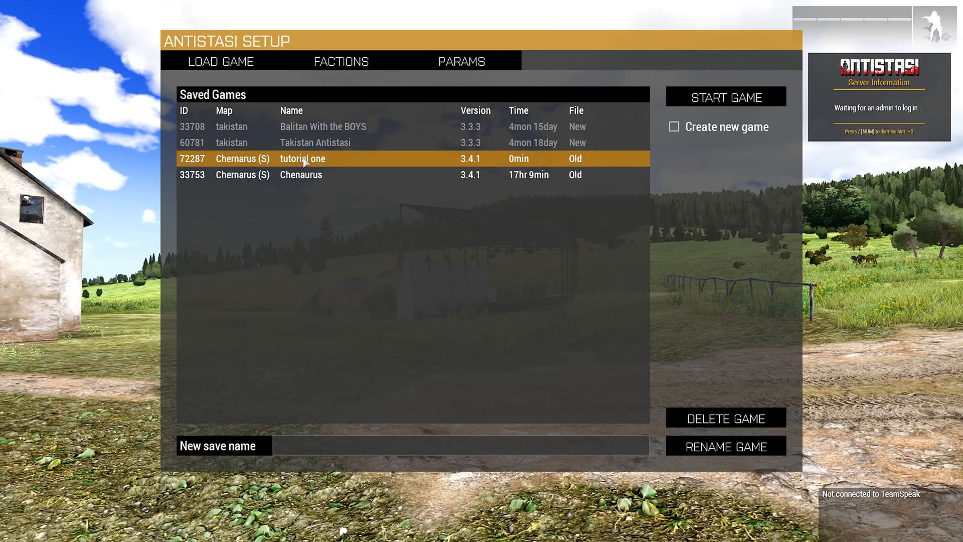
left_click(725, 96)
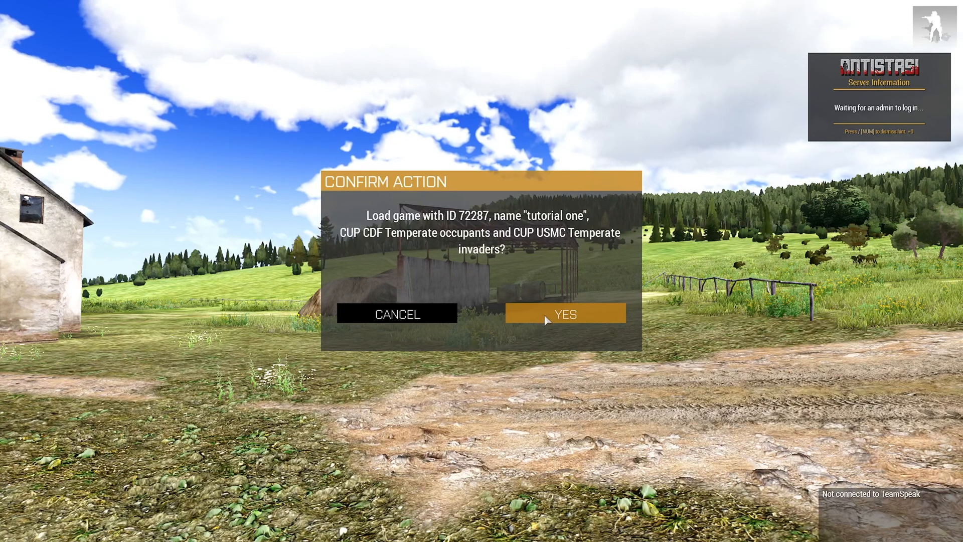
left_click(564, 315)
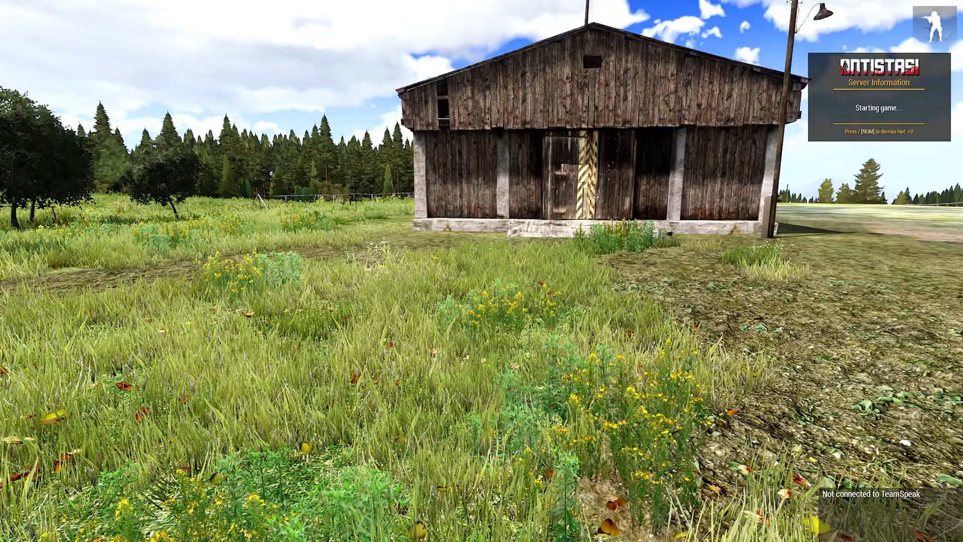
mouse_move(482, 271)
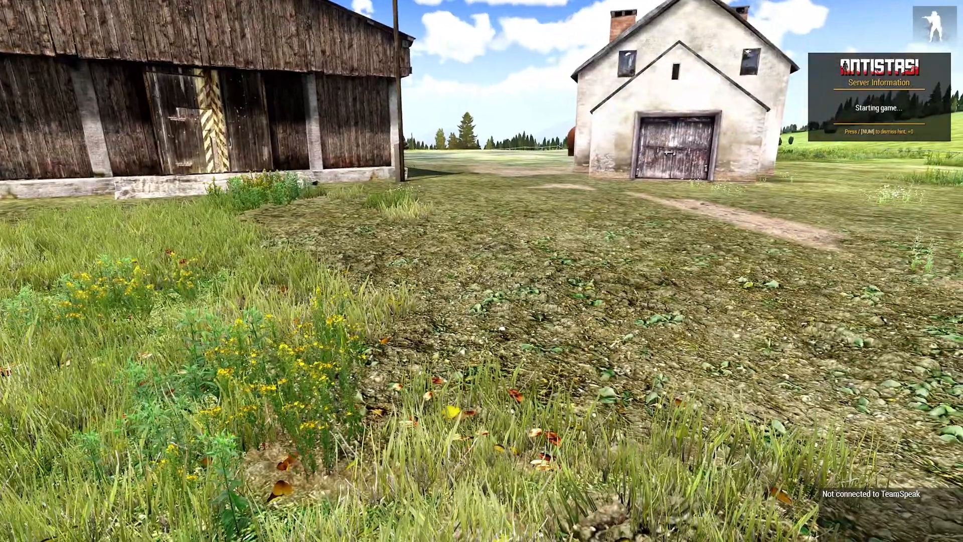